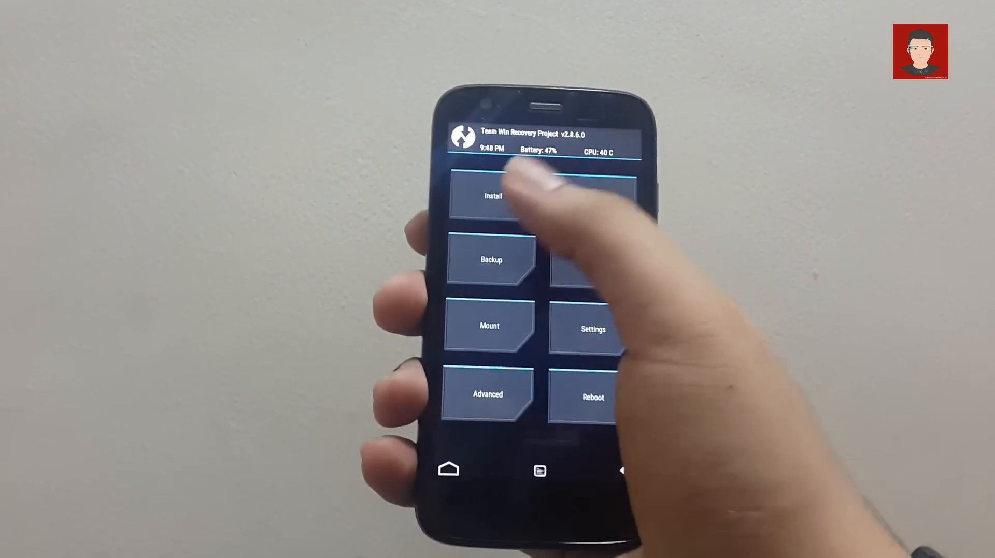
# Open TWRP's Install list and select UPDATE-SuperSU-v2.46.zip to flash
pyautogui.click(491, 195)
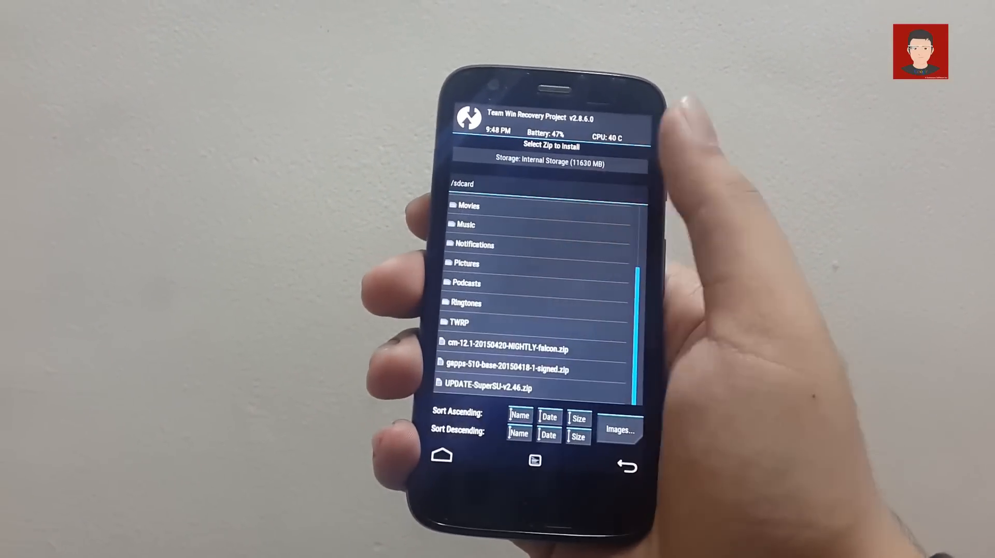
pyautogui.click(487, 387)
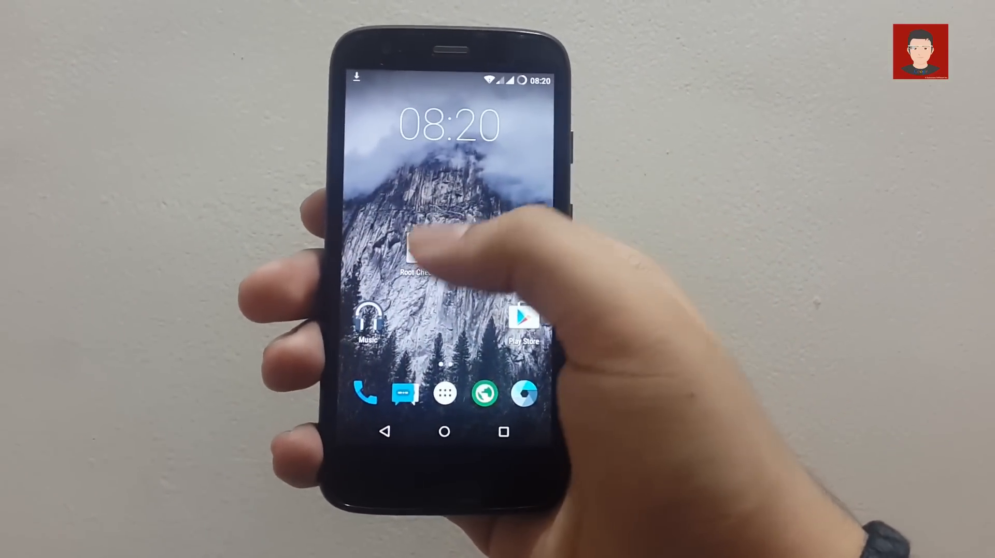
# Launch Root Checker Basic and grant it superuser access to verify root
pyautogui.click(411, 254)
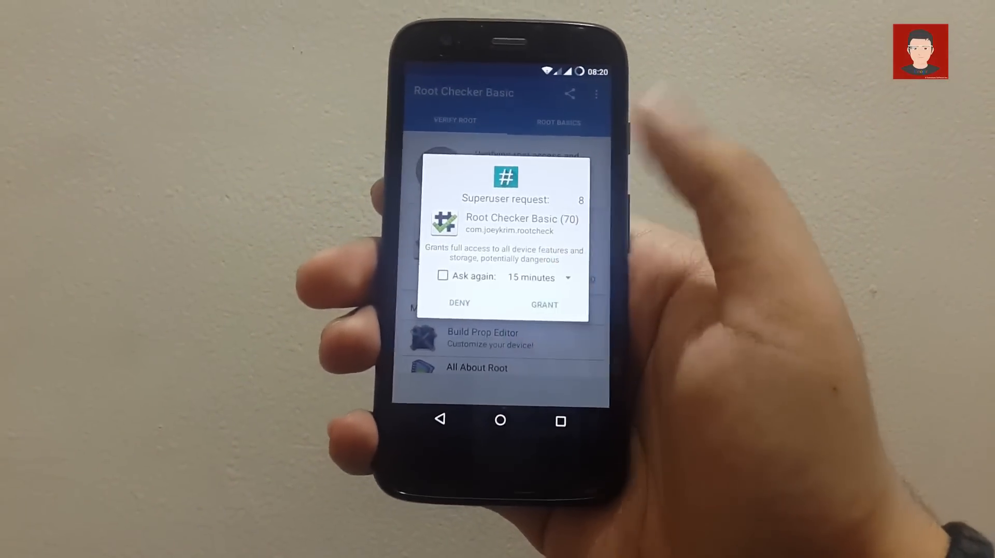
pyautogui.click(543, 305)
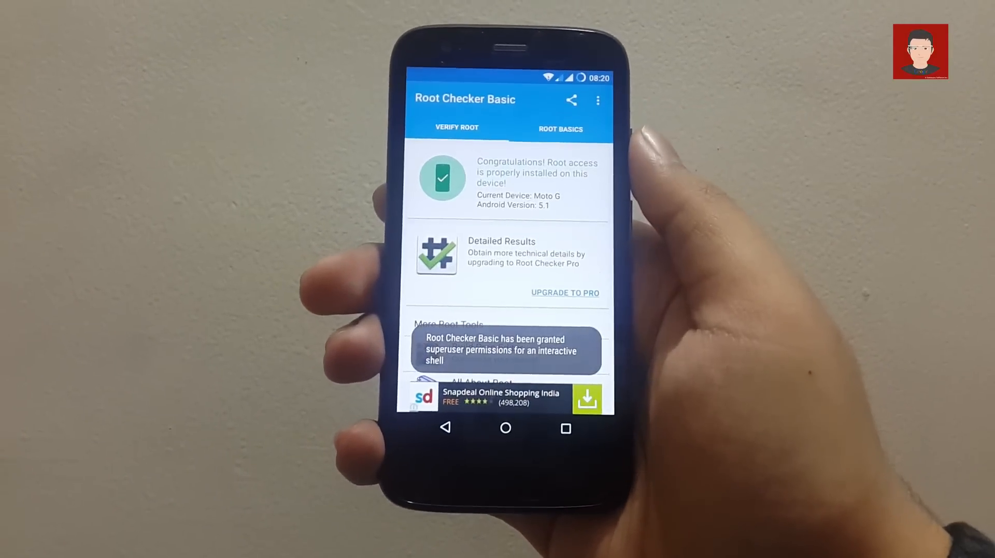